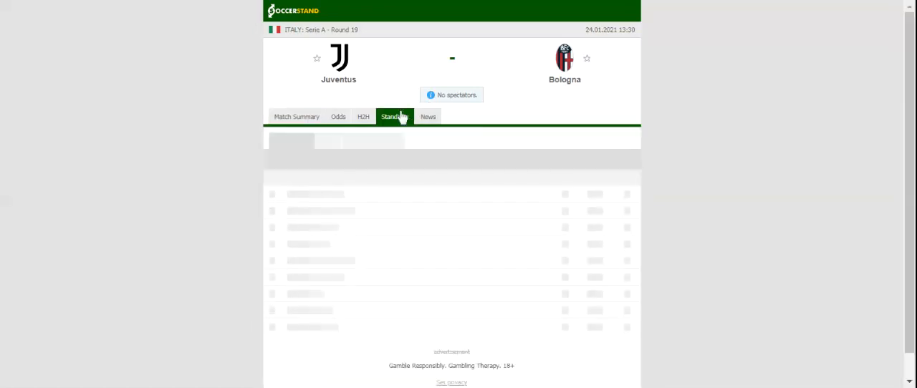
Step: Show the Serie A standings table from the Juventus vs Bologna match page
left_click(394, 116)
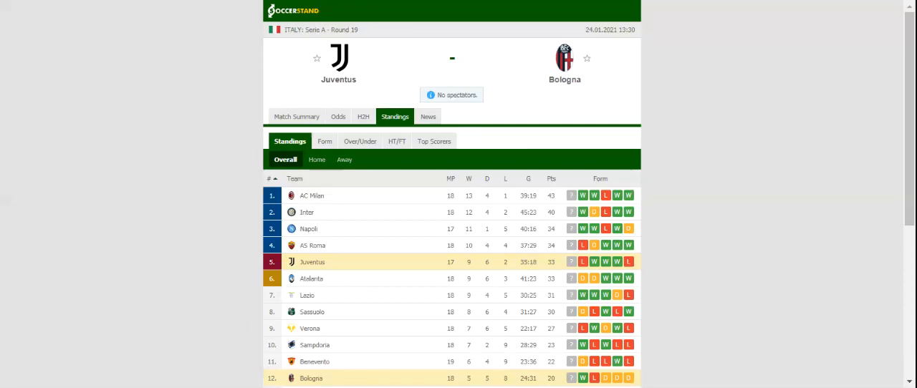
mouse_move(388, 113)
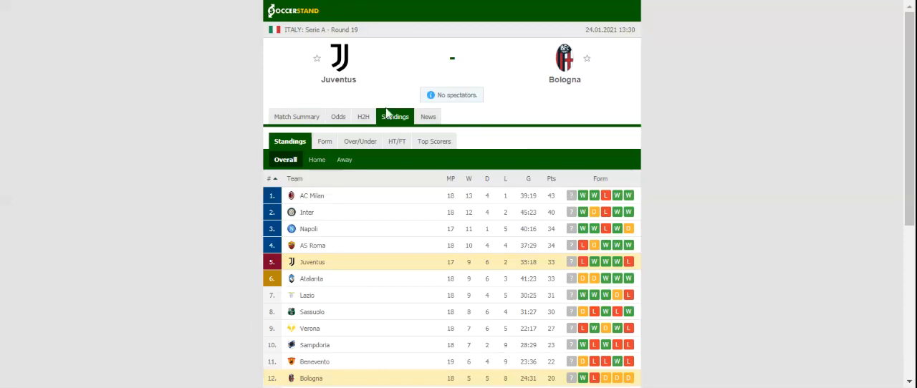
Step: View both teams' recent results on H2H, then move to the Odds view
left_click(363, 116)
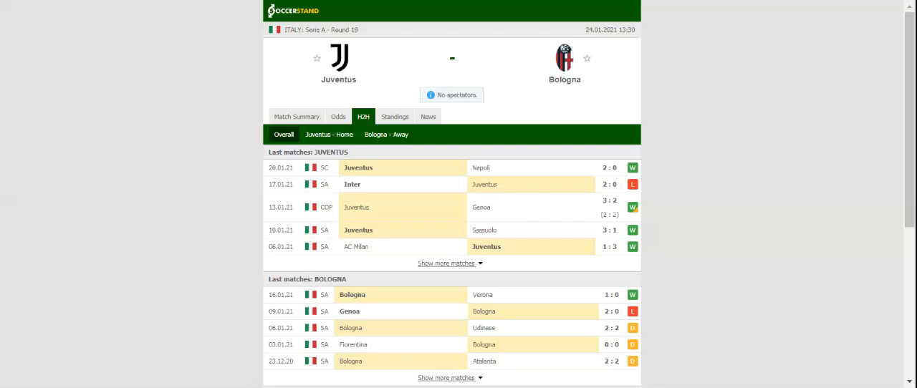
left_click(339, 116)
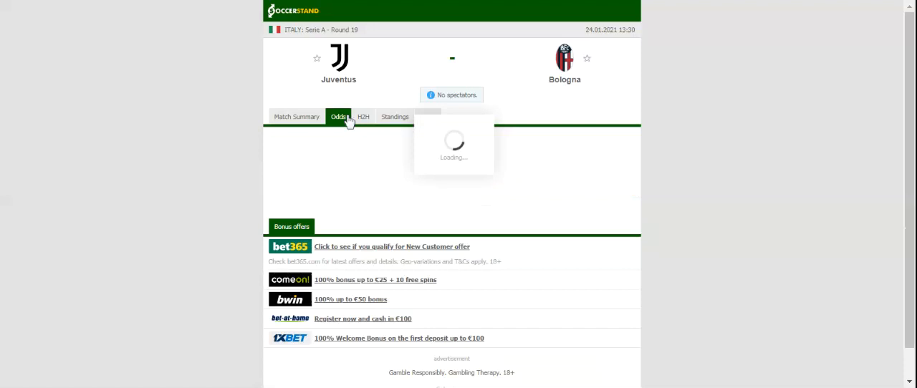
Step: Show the full-time 1X2 odds from seven bookmakers for Juventus vs Bologna
left_click(338, 117)
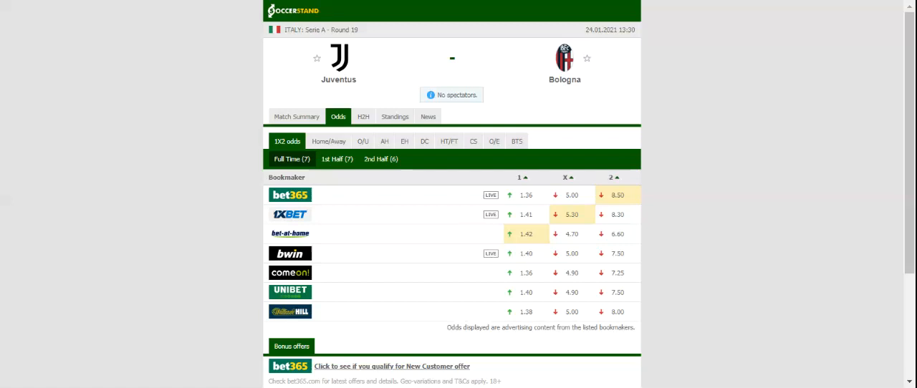
mouse_move(281, 9)
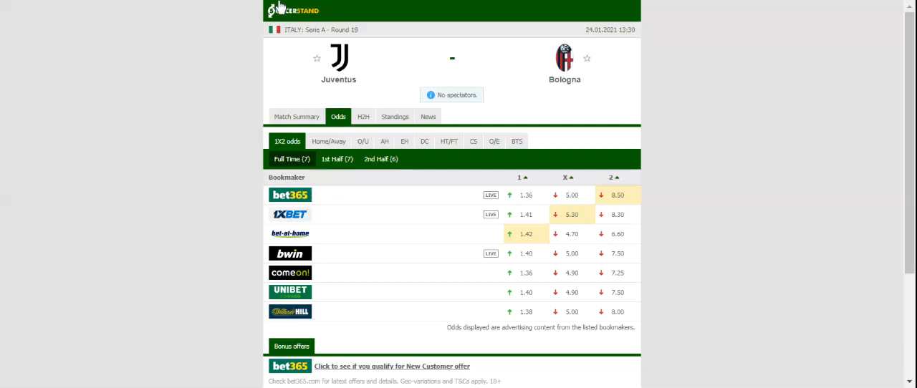